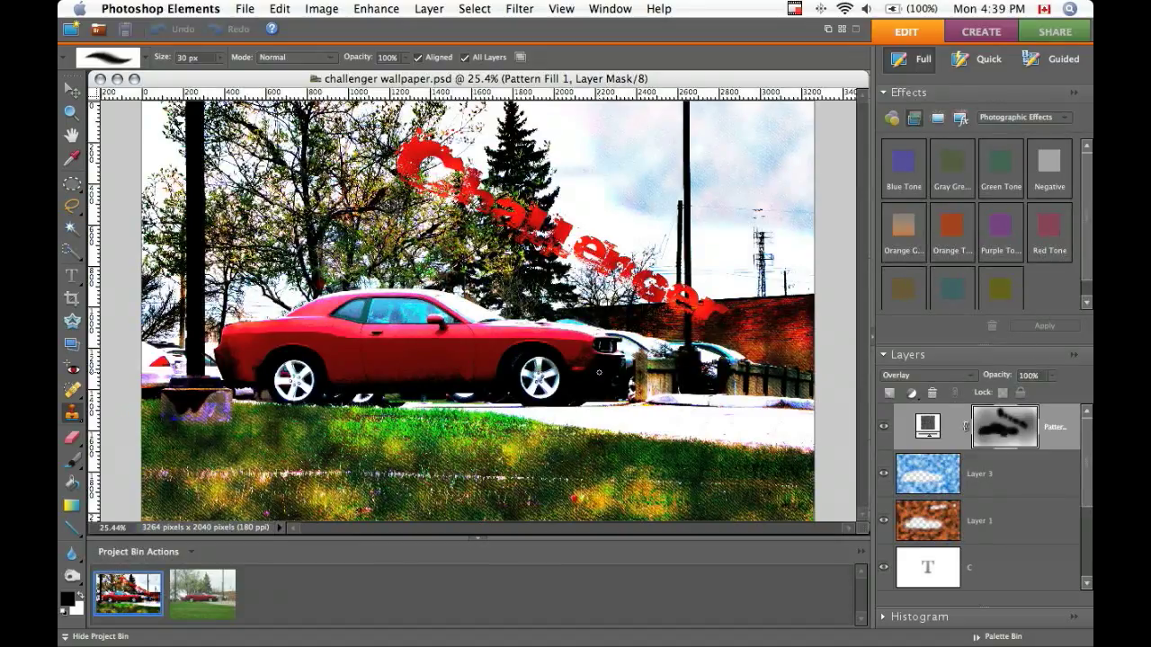
Open the original IMG_0569.JPG red car photo from the Project Bin
click(202, 594)
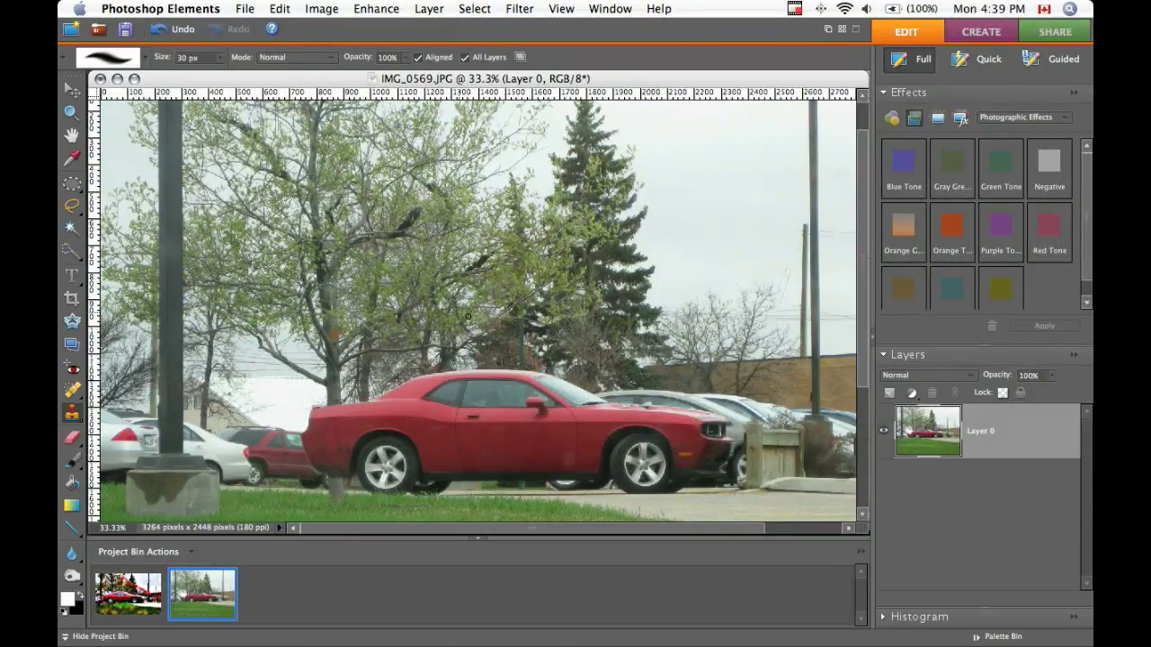
mouse_move(611, 269)
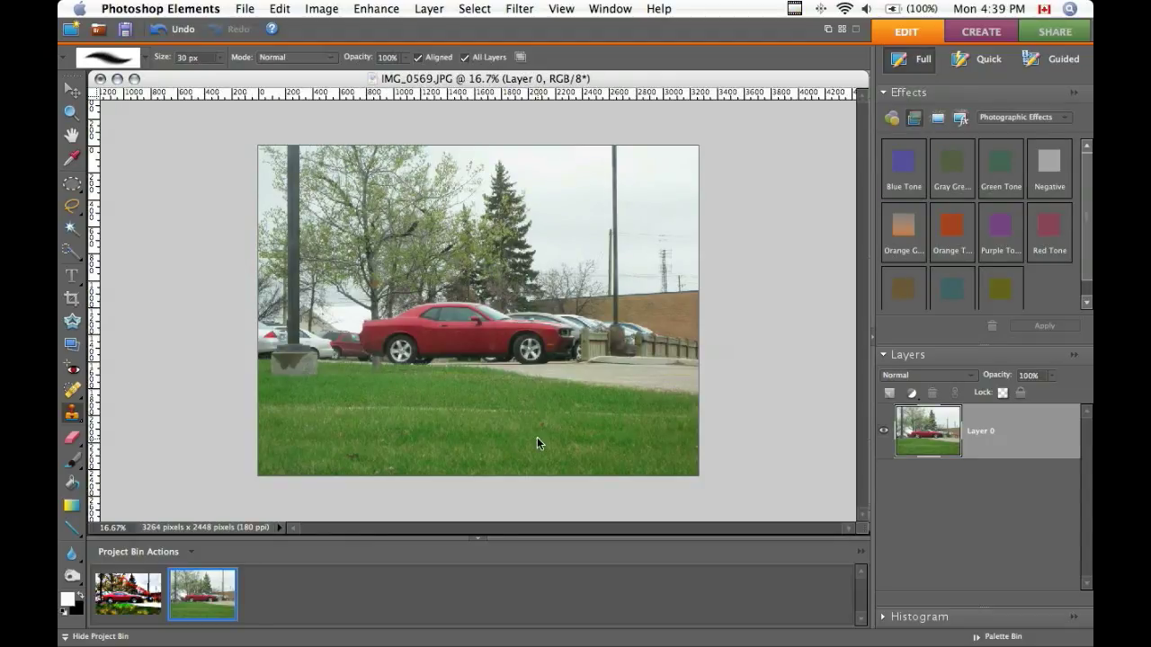
mouse_move(158, 312)
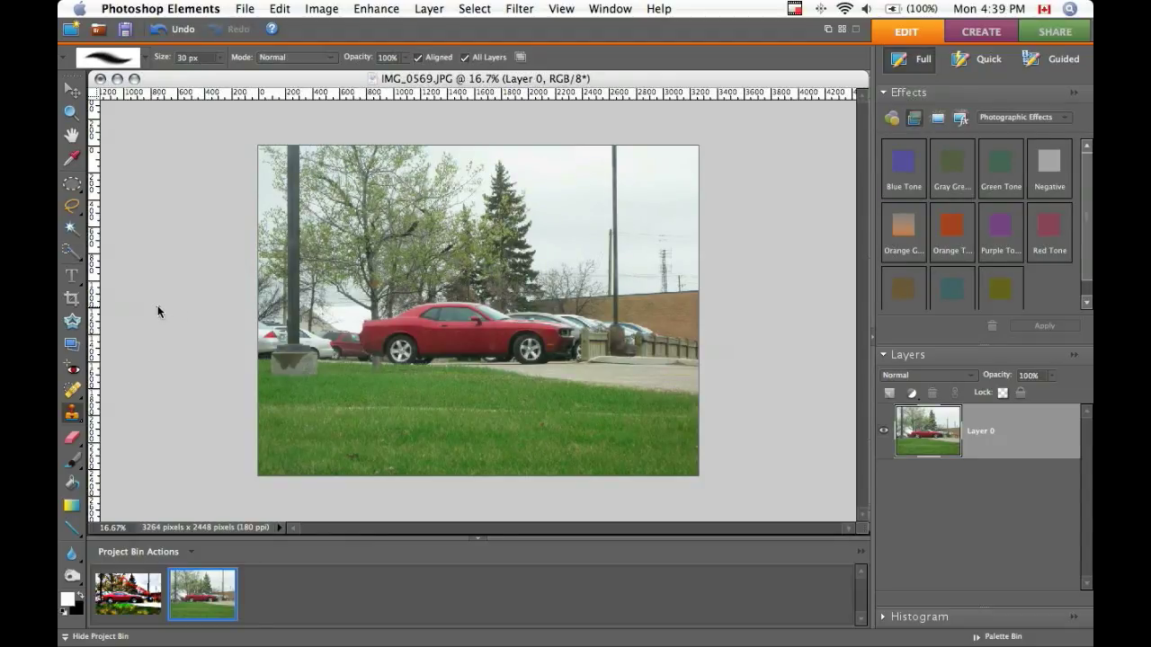
Crop the car photo to a widescreen 3264 × 1926 frame
click(72, 297)
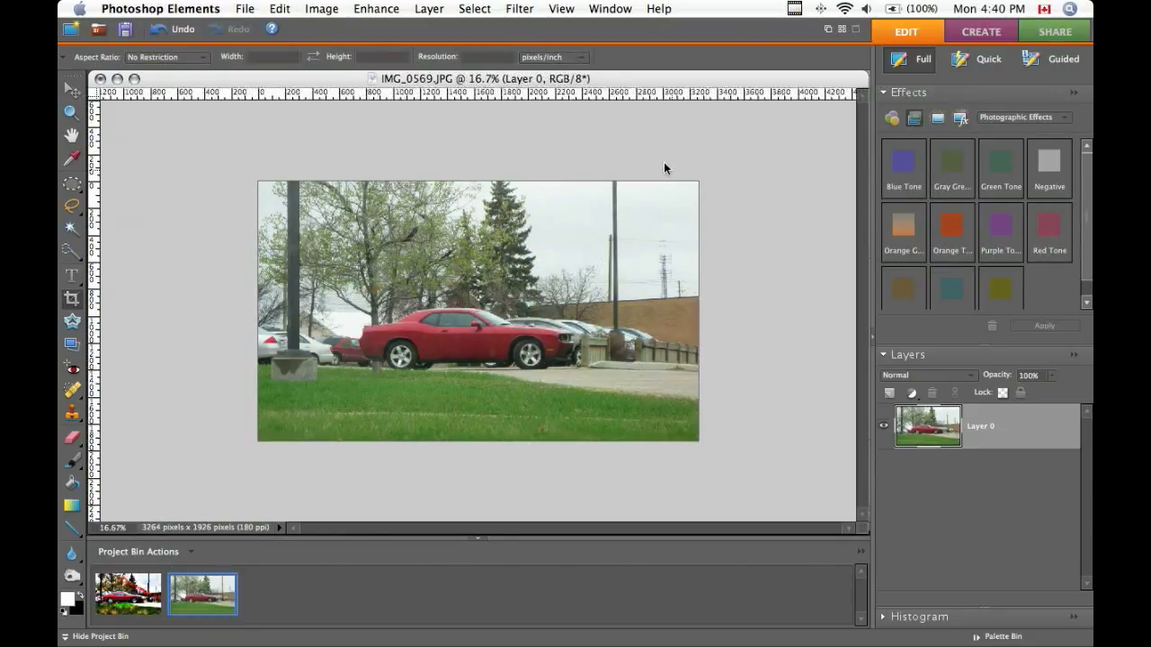
click(376, 8)
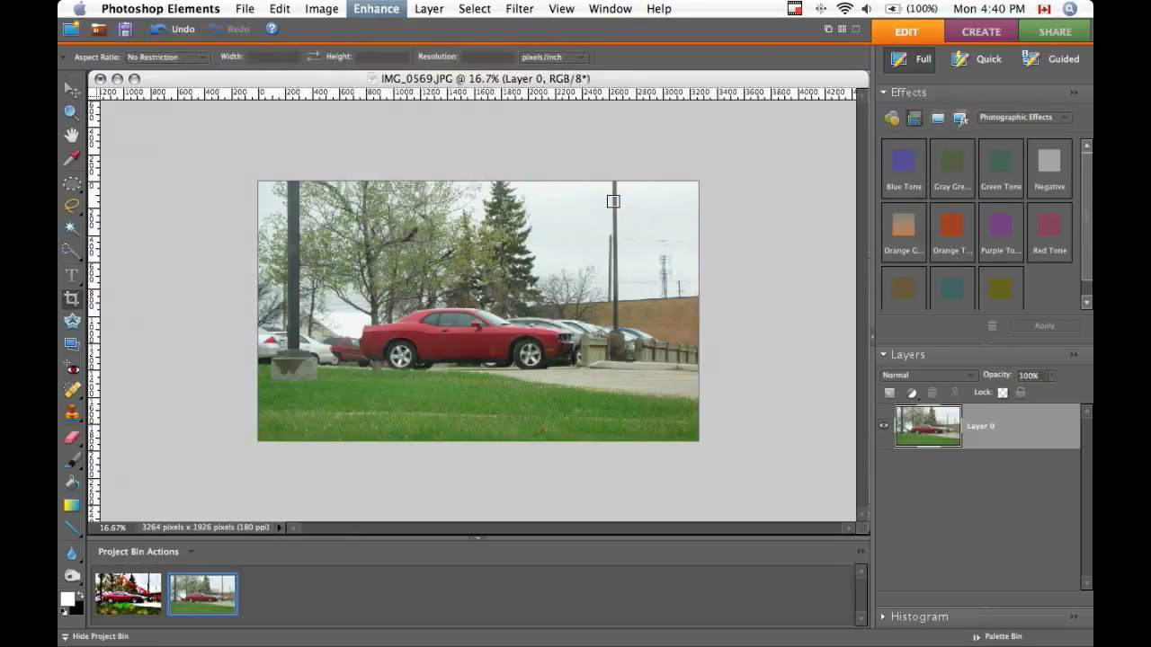
Apply Unsharp Mask at Amount 500%, Radius 250, Threshold 71
click(376, 8)
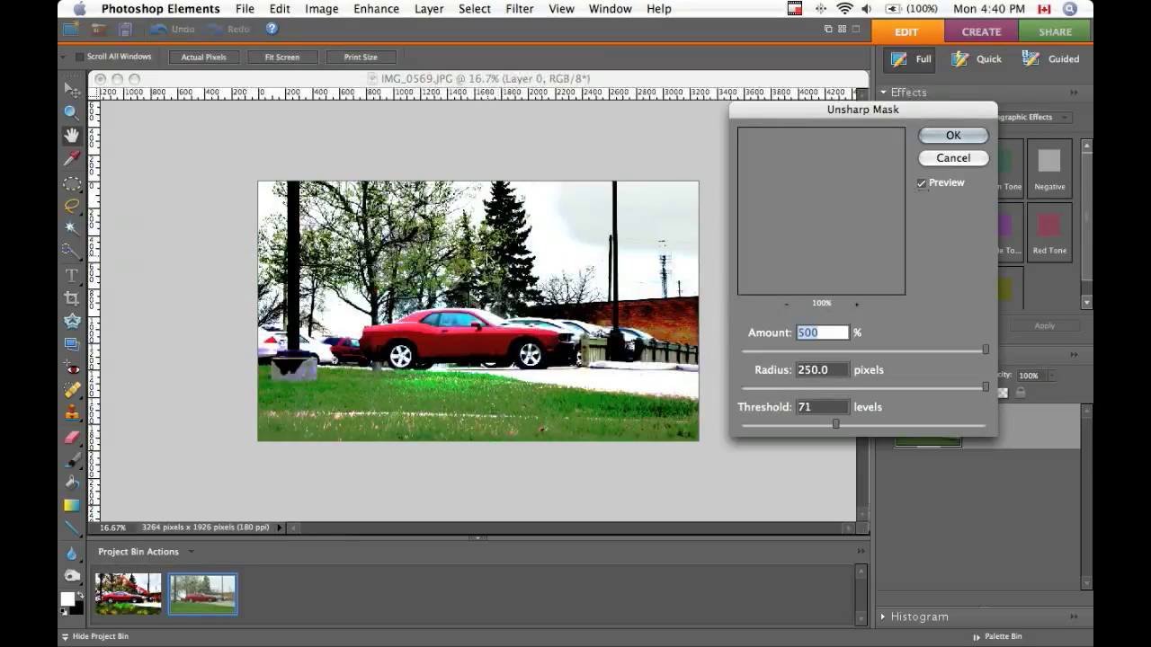
click(952, 135)
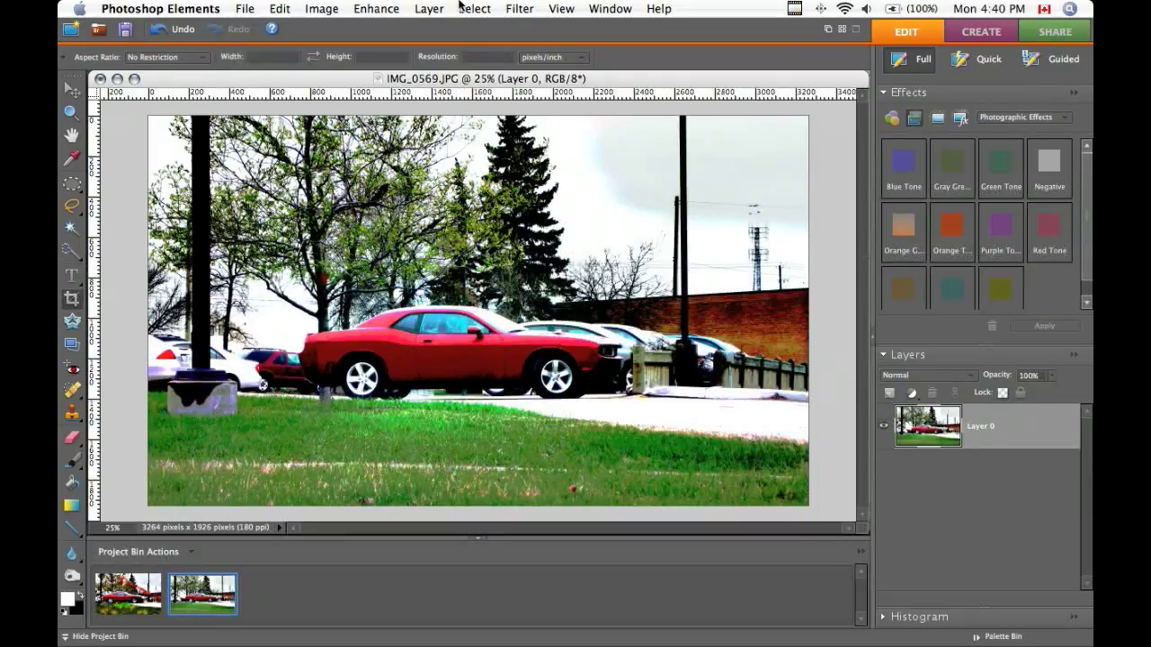
Add a pattern fill layer named Pattern Fill 1 using a grey texture pattern
click(429, 9)
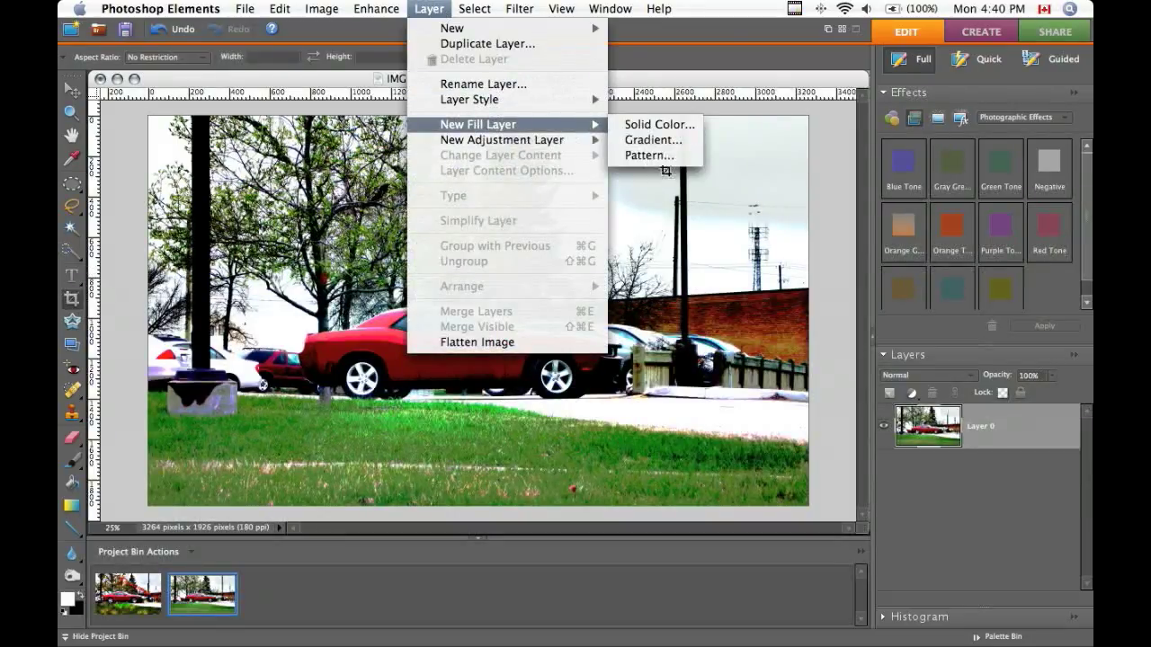
click(649, 154)
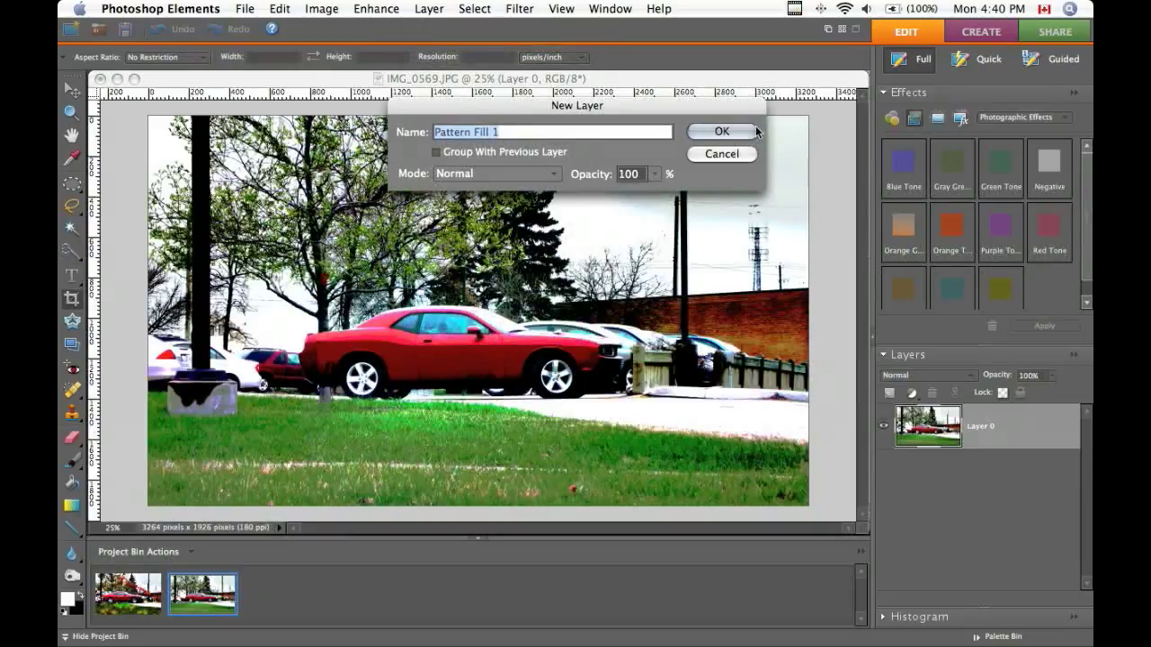
click(721, 131)
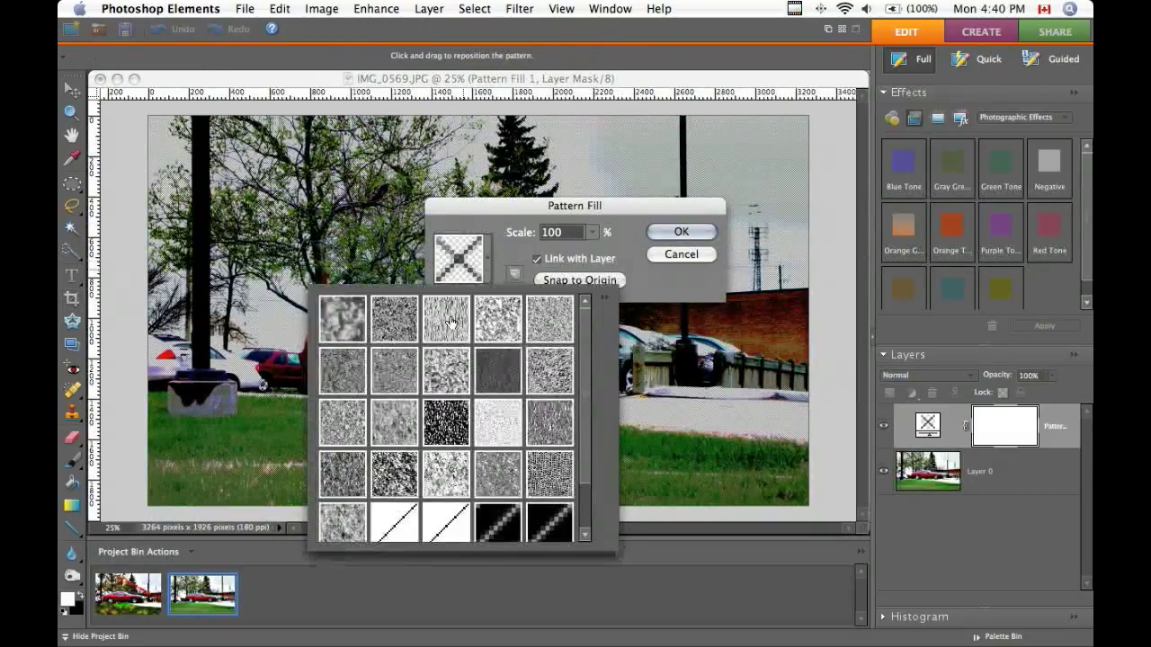
click(498, 371)
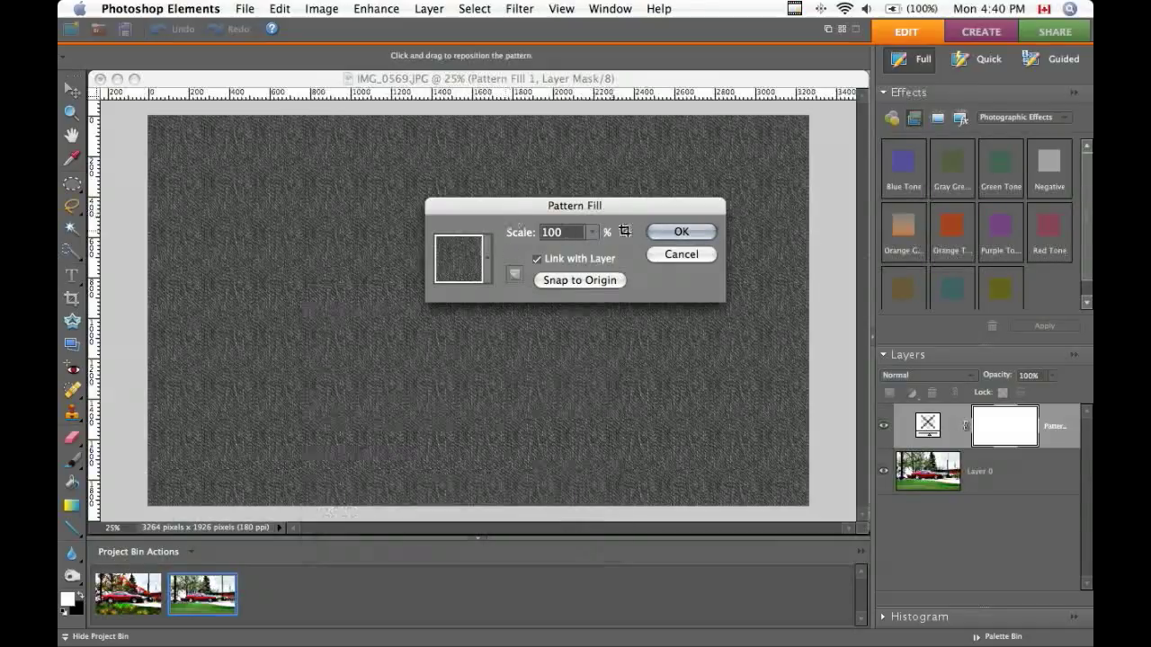
click(681, 231)
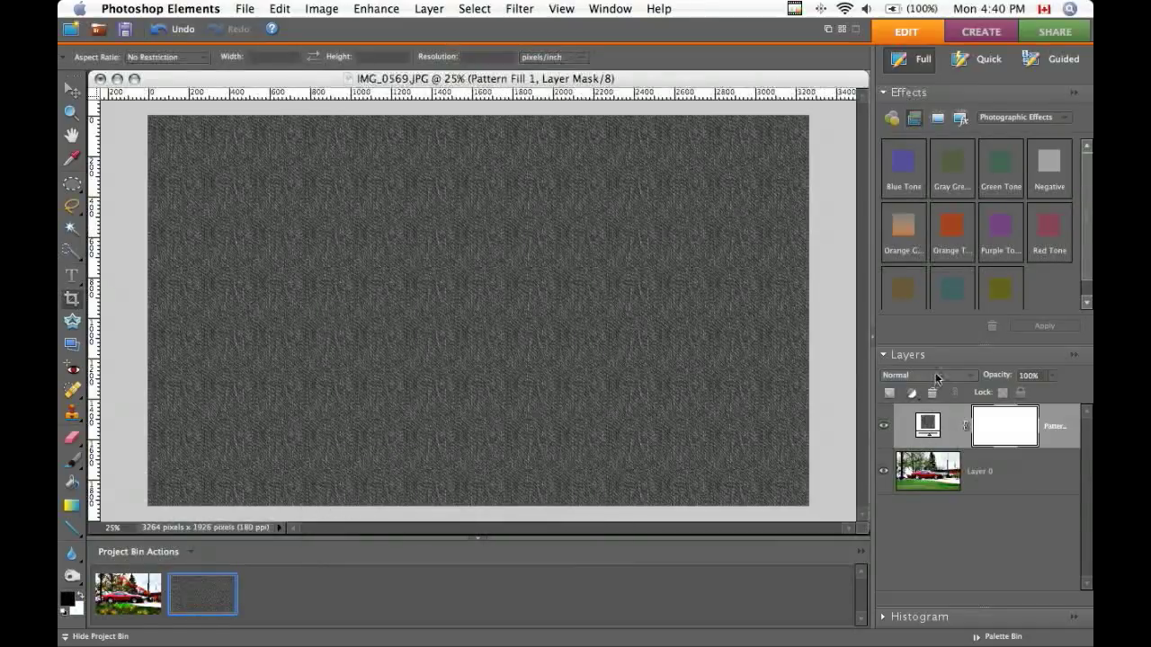
Set Pattern Fill 1 to Overlay and mask the texture off the red car
click(929, 375)
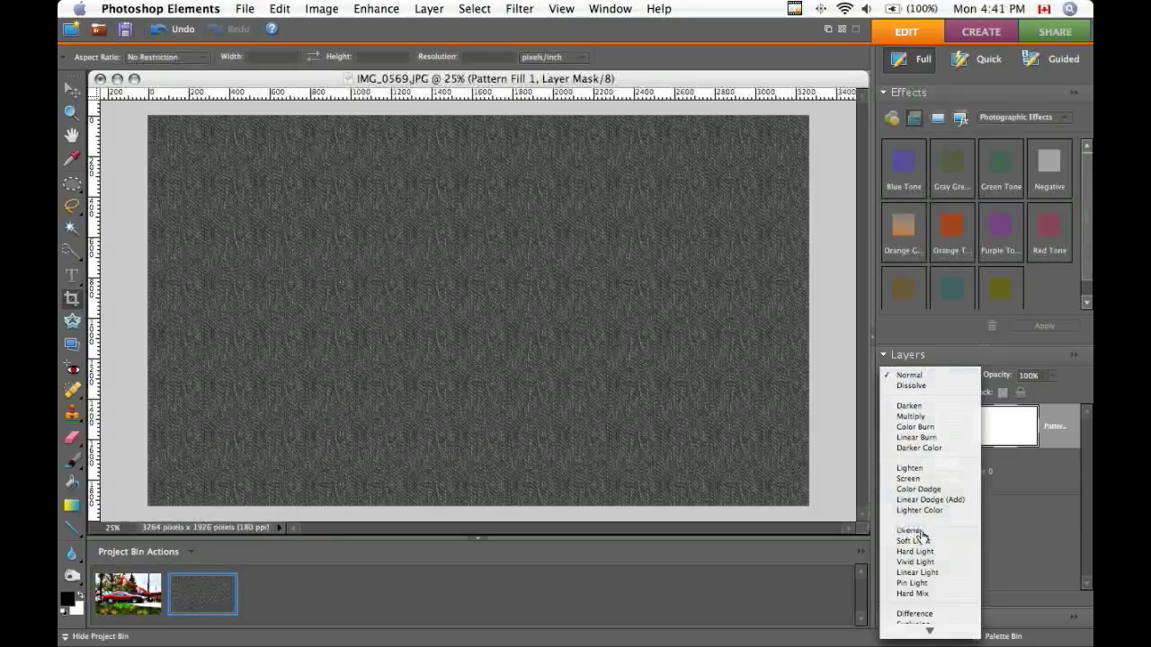
click(909, 530)
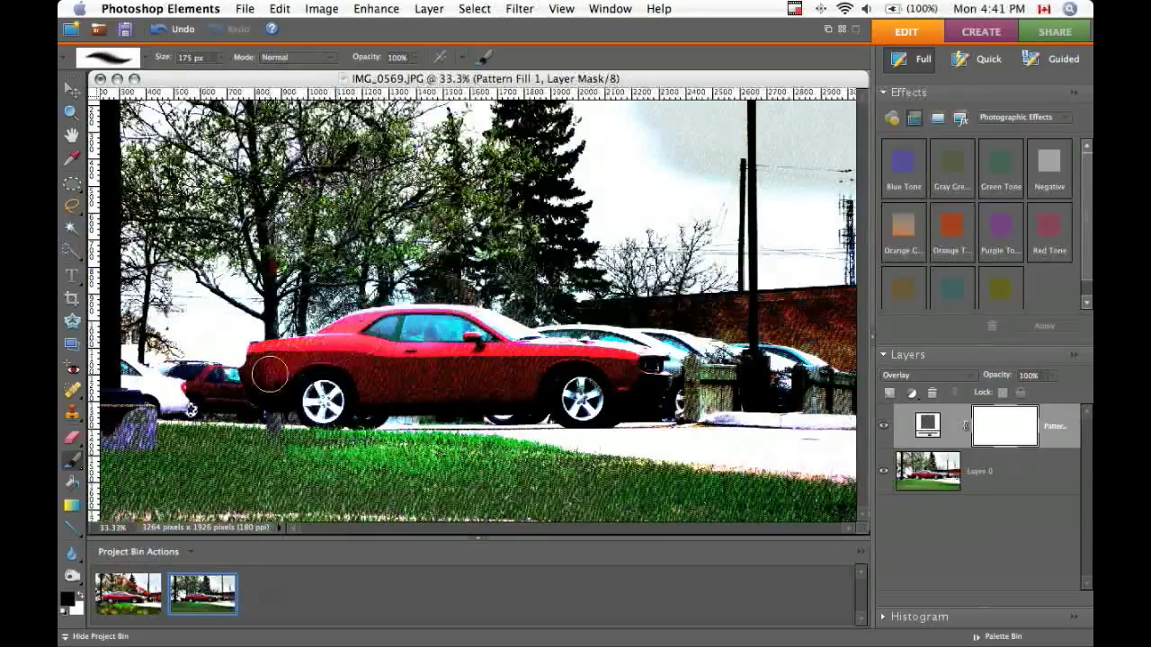
drag(269, 373, 409, 376)
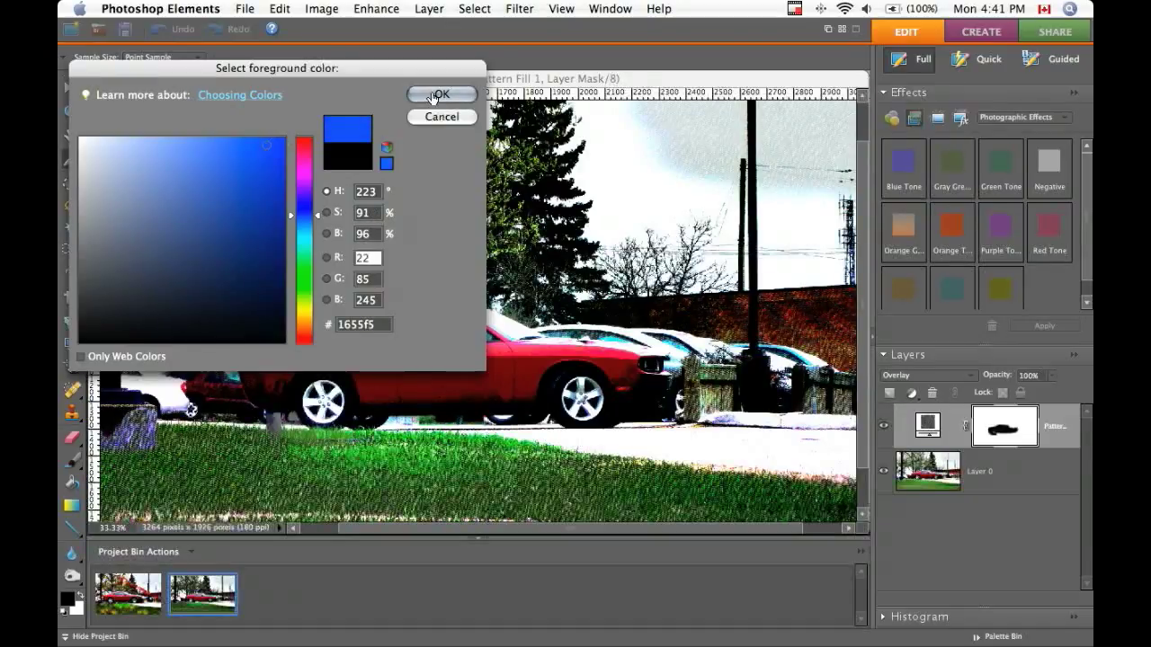
Set foreground colour #1655f5 and background colour #063bd2
click(441, 95)
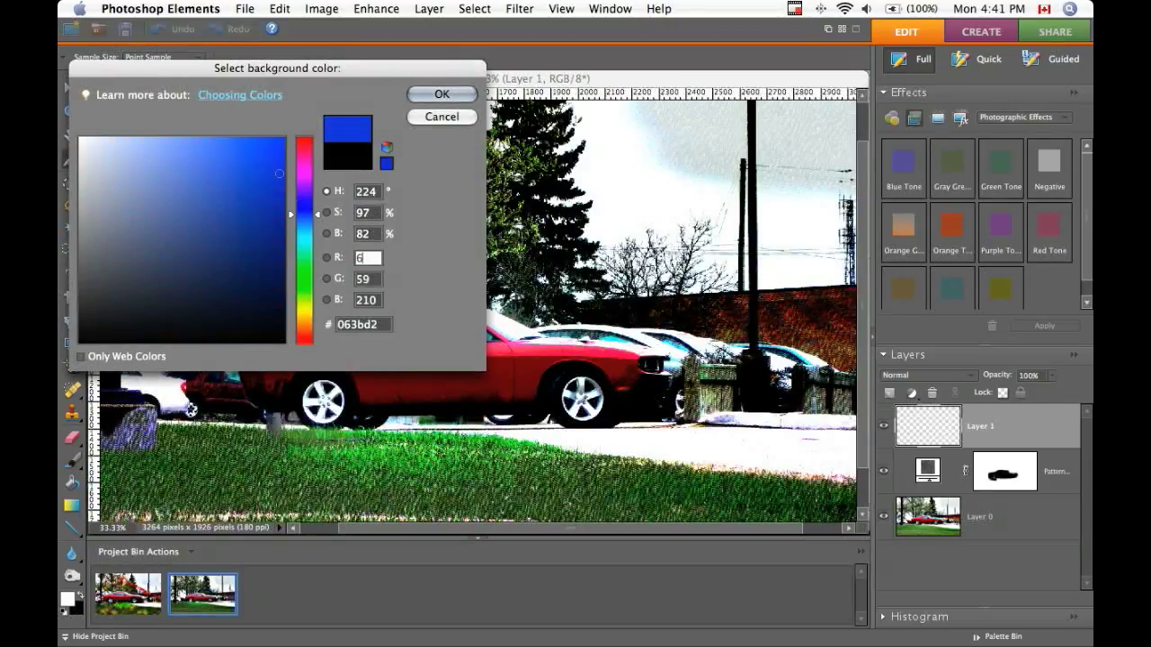
click(440, 93)
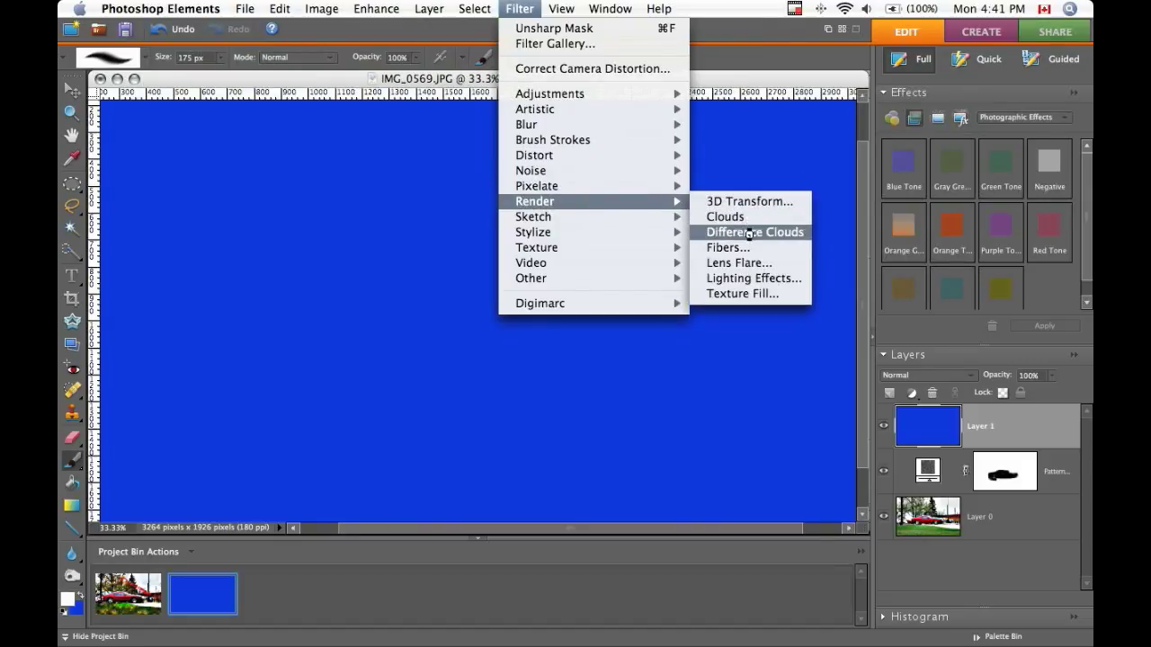
Render Difference Clouds on Layer 1 and blend it in Overlay mode
click(754, 232)
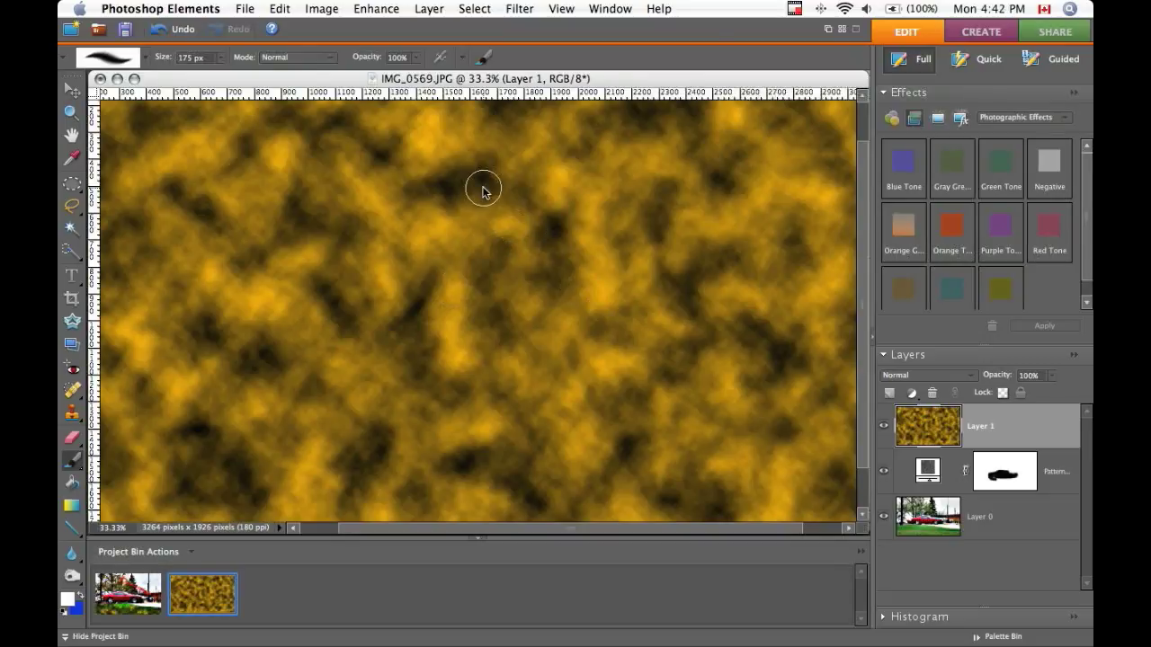
click(926, 375)
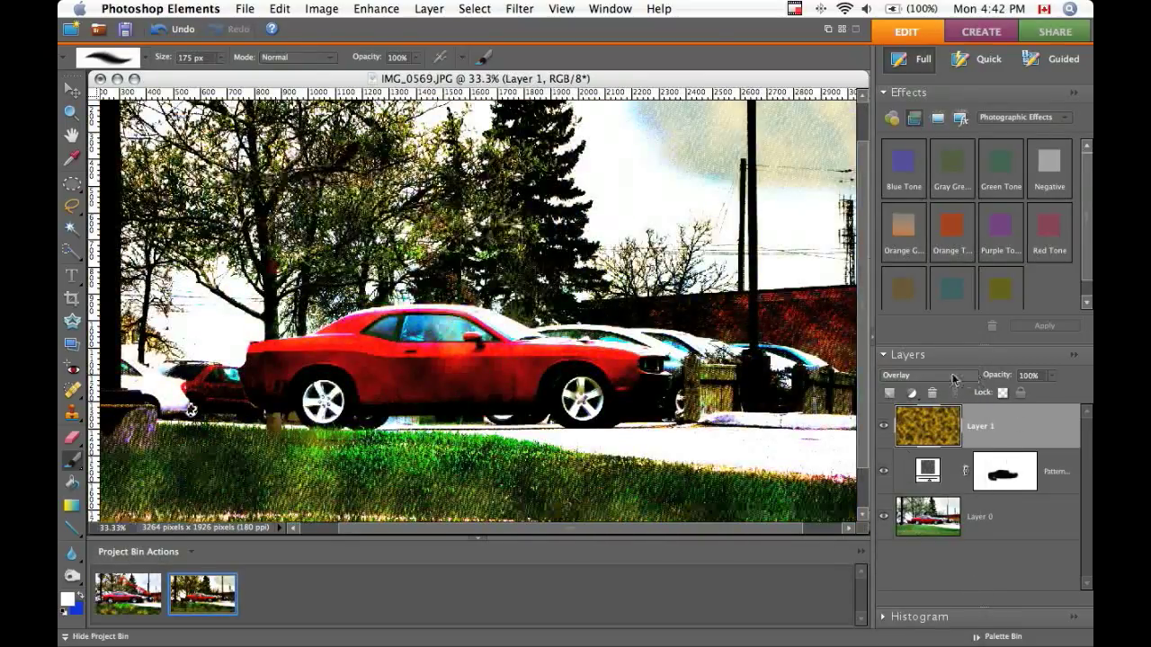
click(928, 375)
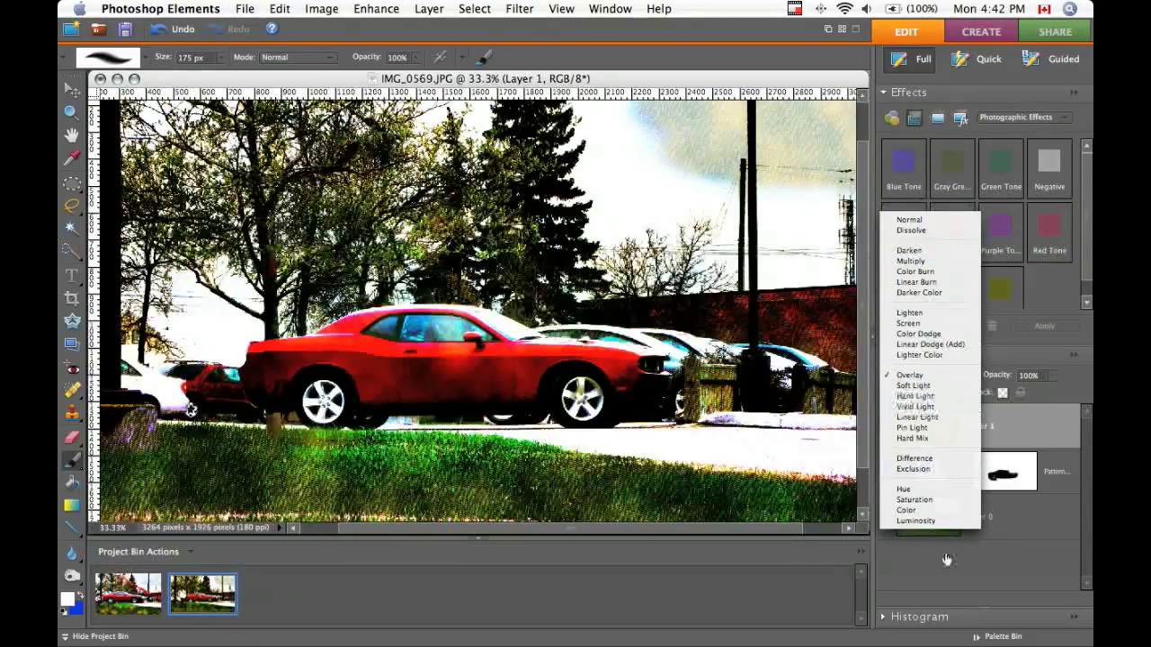
click(909, 375)
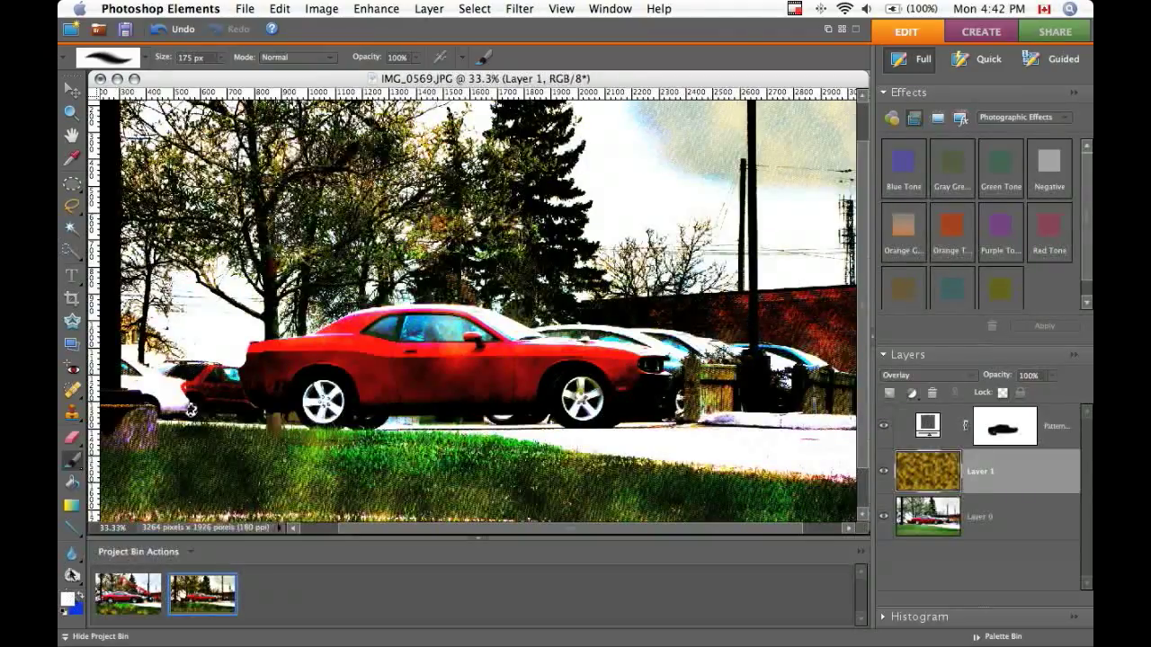
click(518, 8)
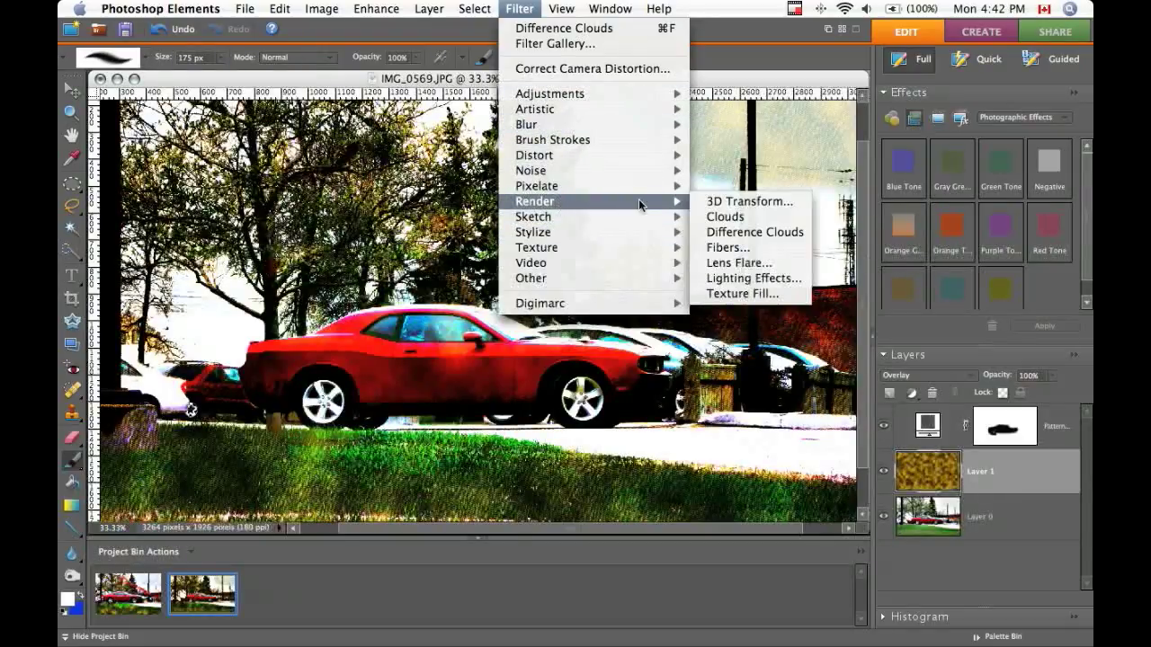
Render blue and white clouds on new Layer 2 above the texture layer
click(753, 232)
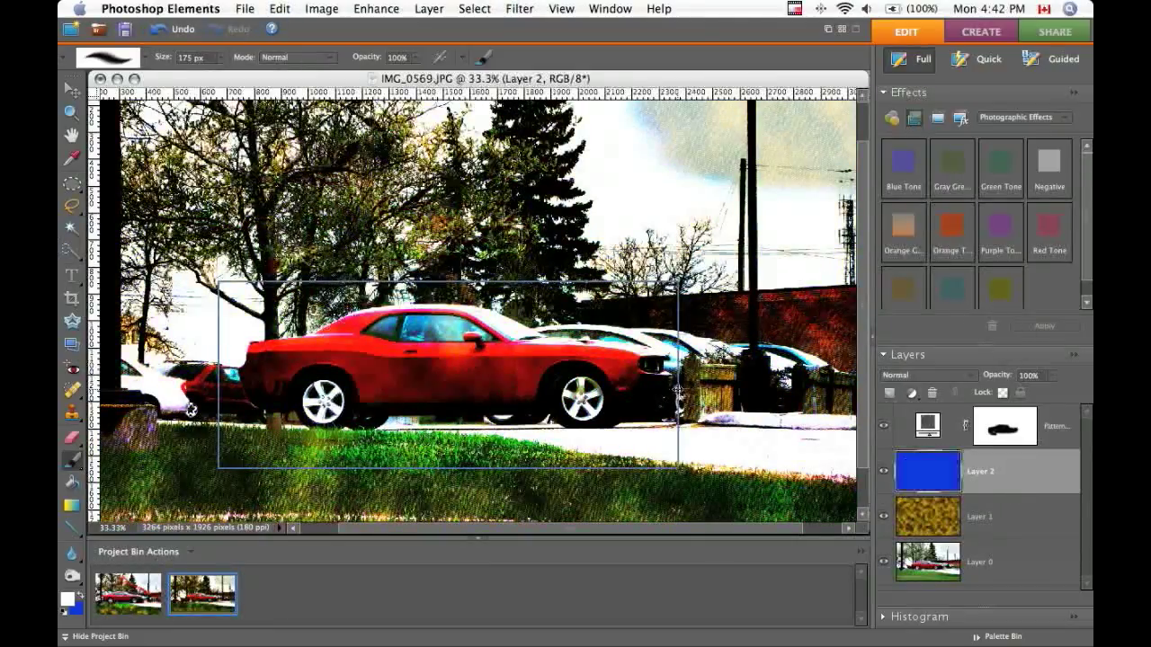
click(519, 8)
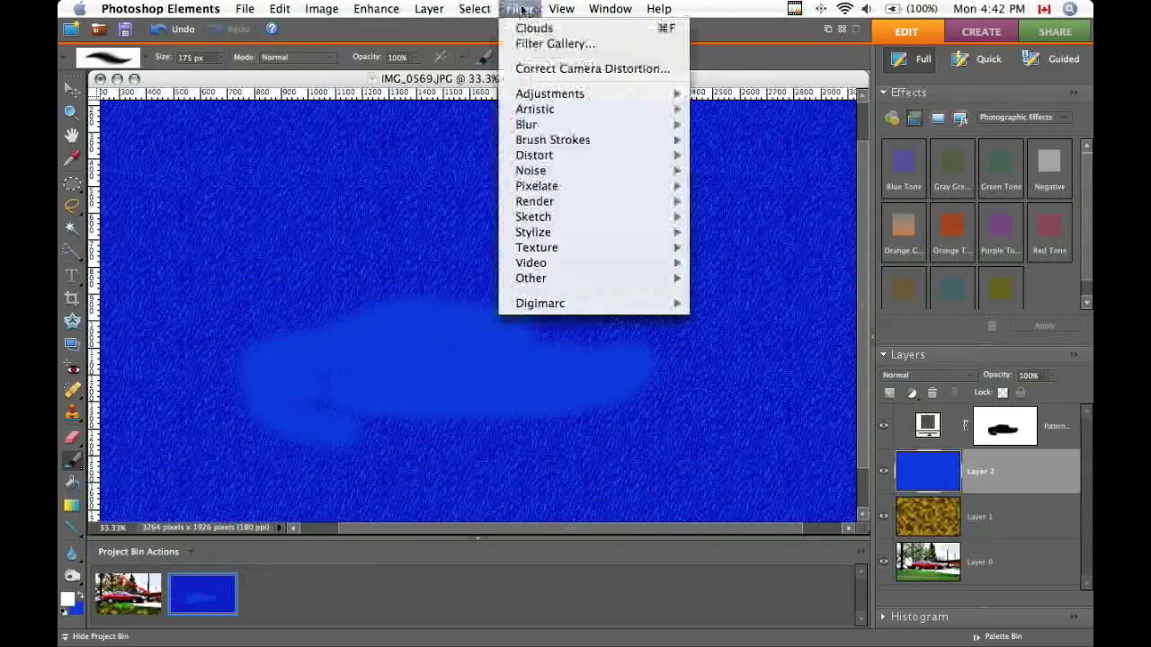
mouse_move(534, 200)
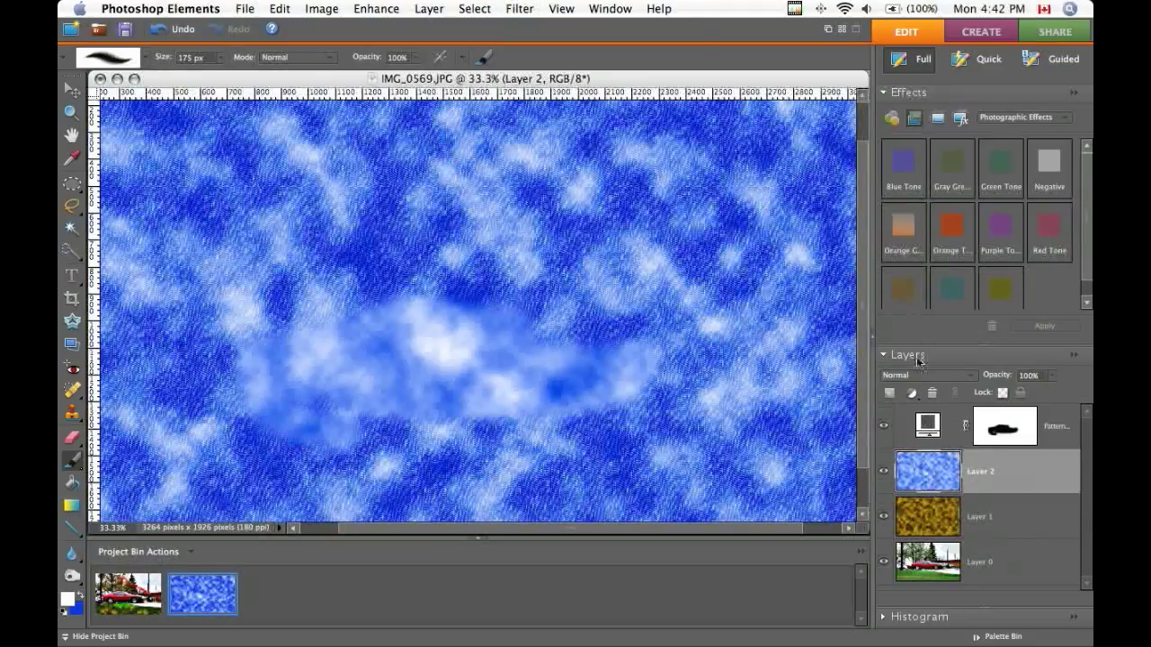
click(926, 375)
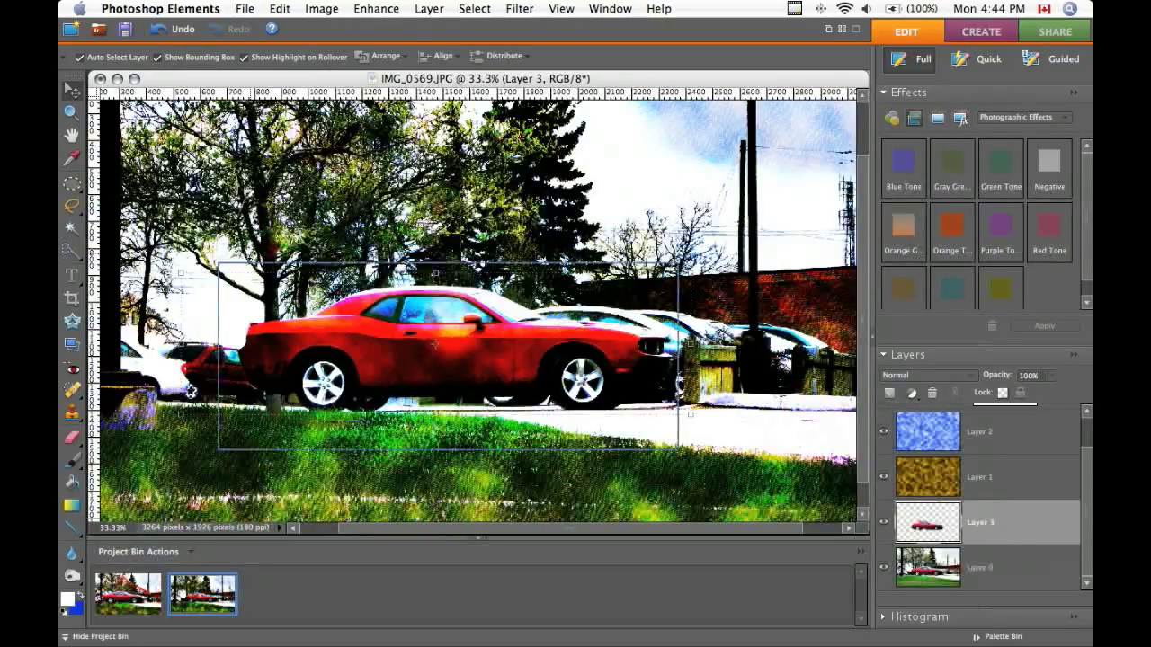
Start resizing the isolated red car copy on Layer 3
click(71, 88)
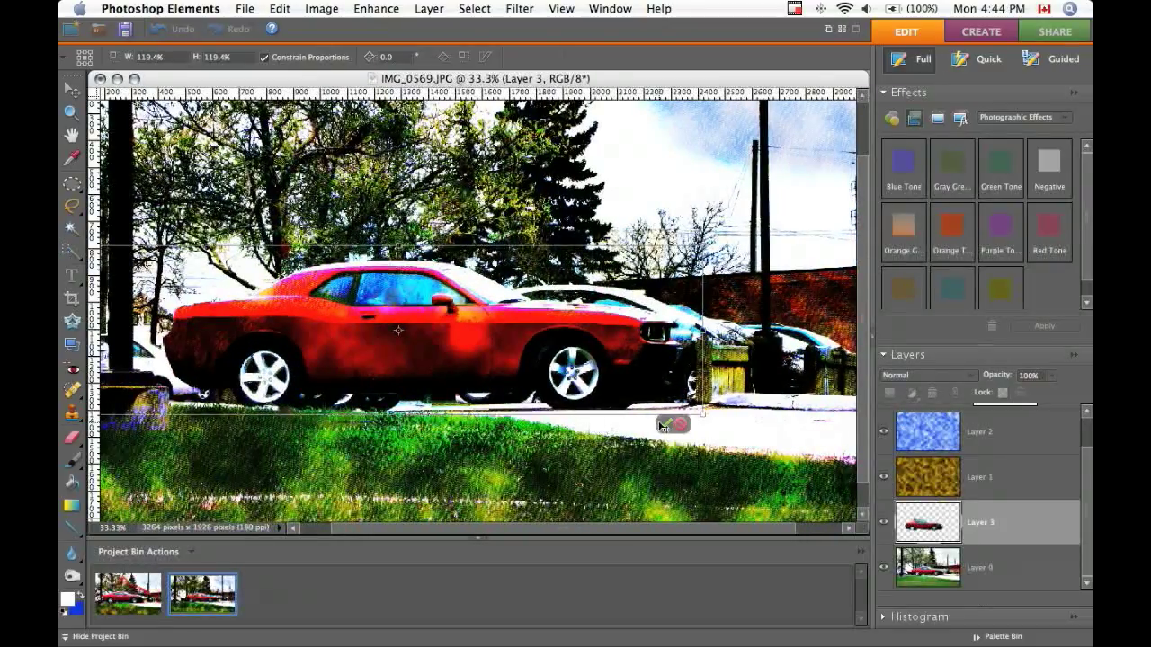
Commit the Layer 3 car copy enlarged to 119.4%
click(71, 89)
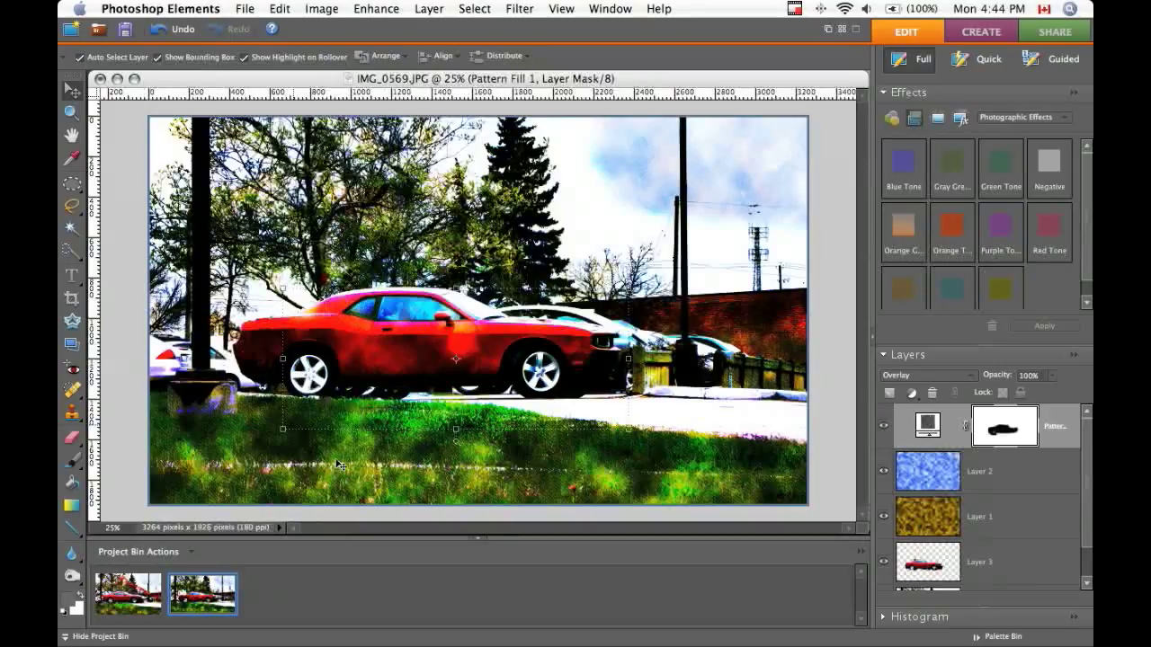
mouse_move(751, 415)
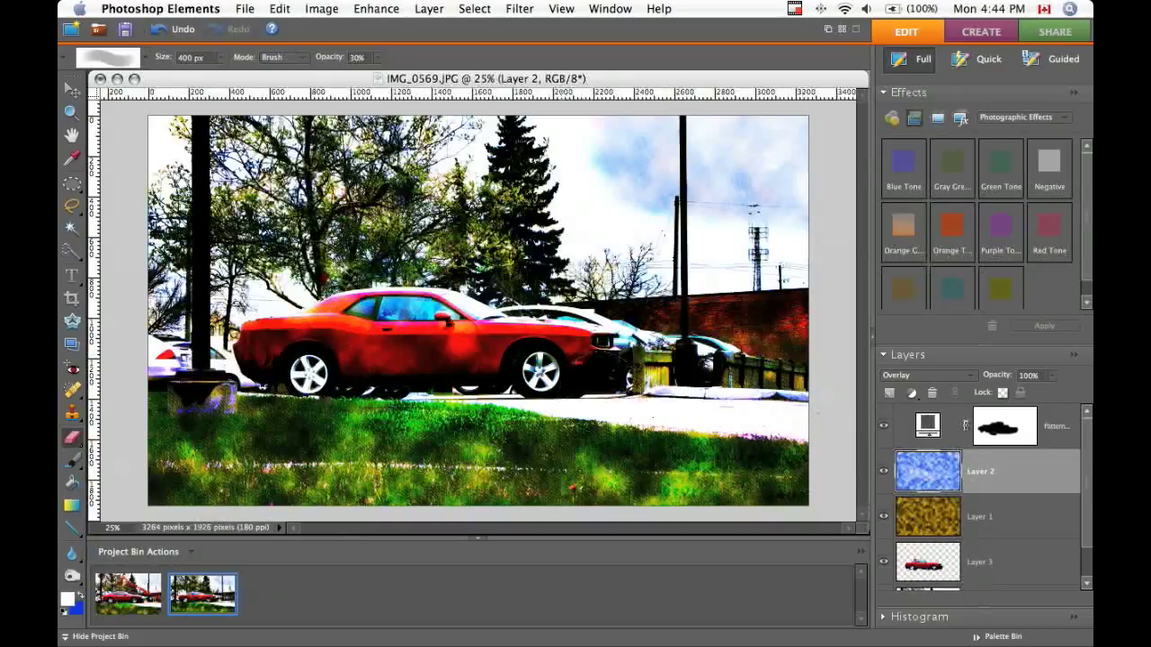
Erase Layer 1's golden texture off the car body with the Eraser at 100% opacity
click(980, 516)
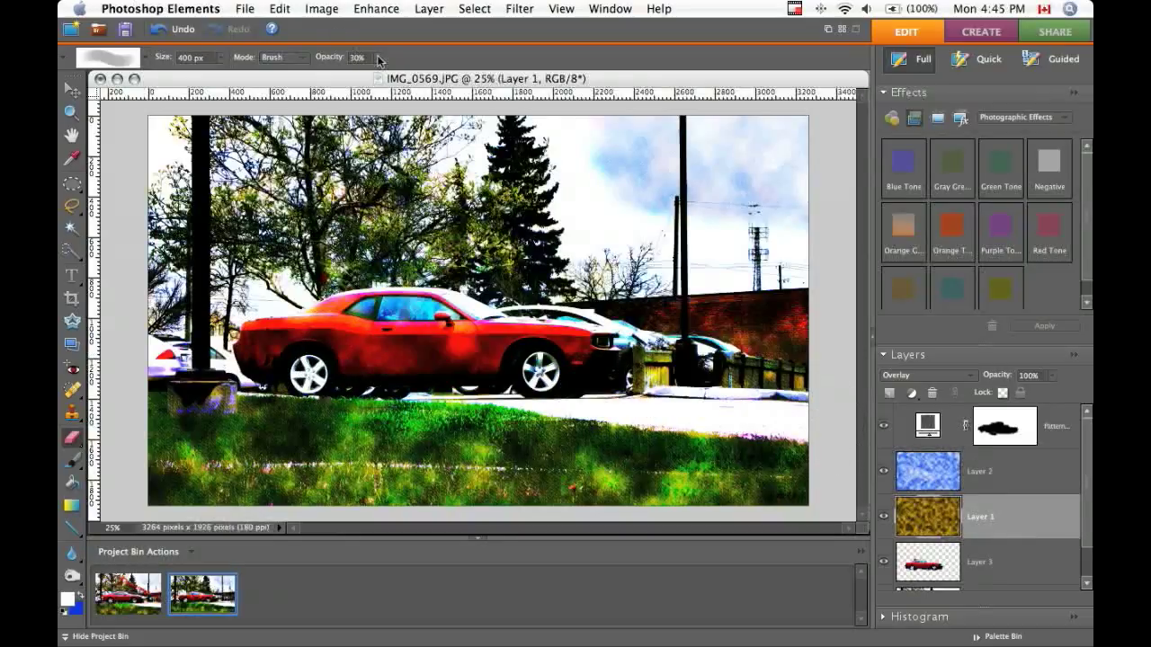
text(100)
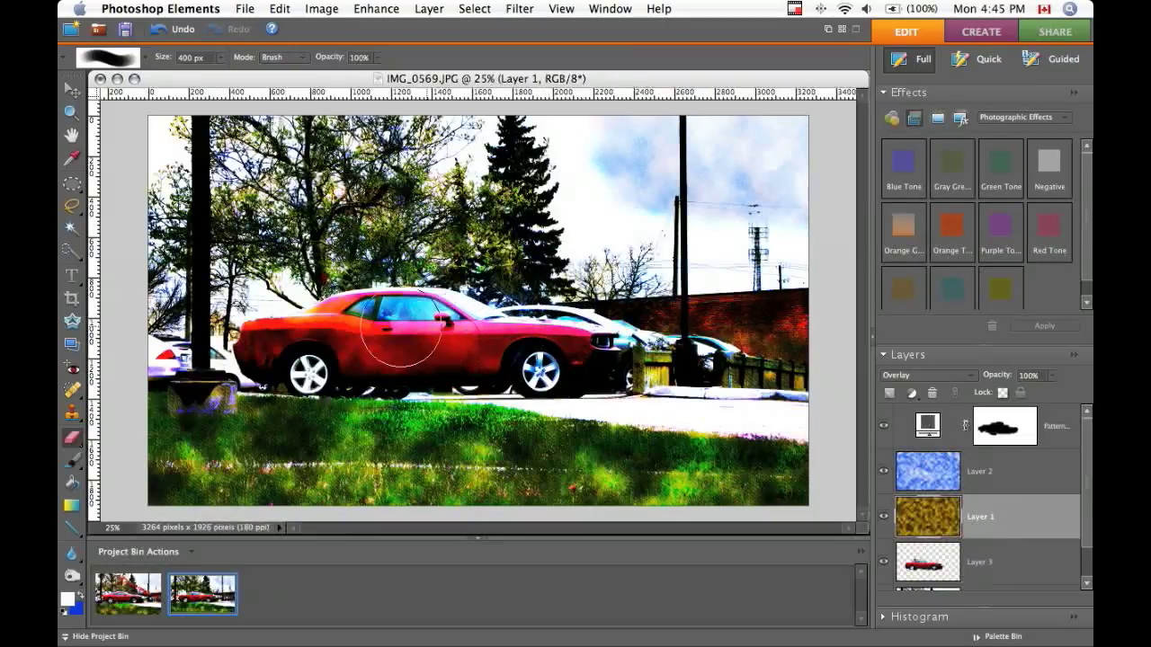
drag(387, 346, 616, 377)
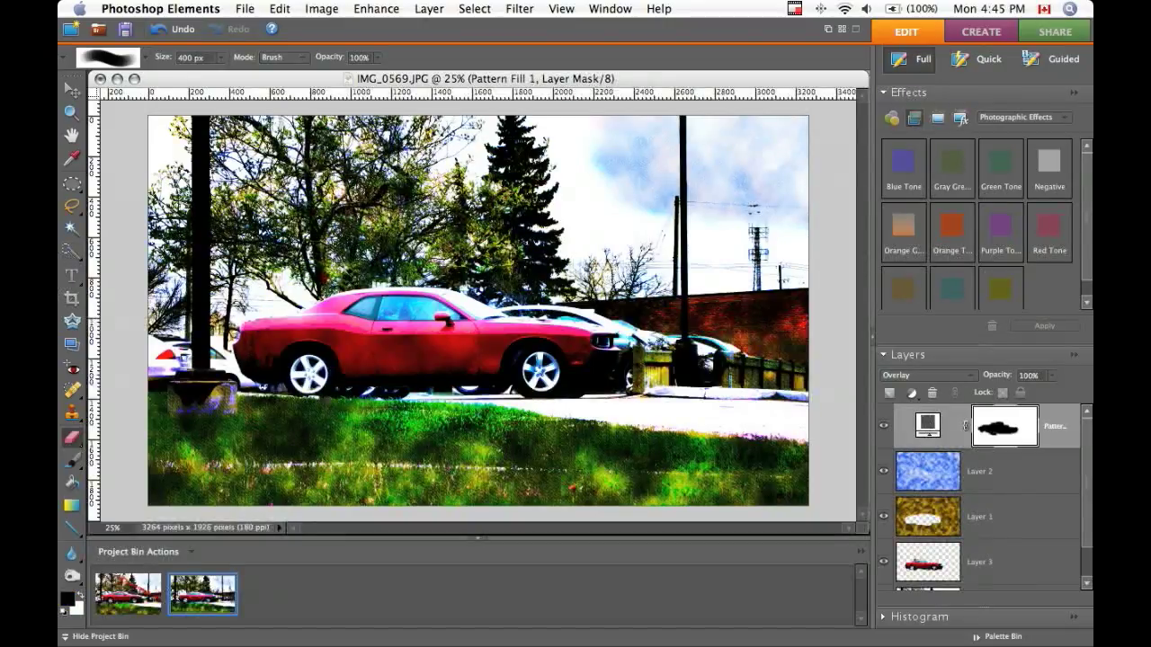
Start a dark red (a90000), 72 pt type layer above the car
click(71, 276)
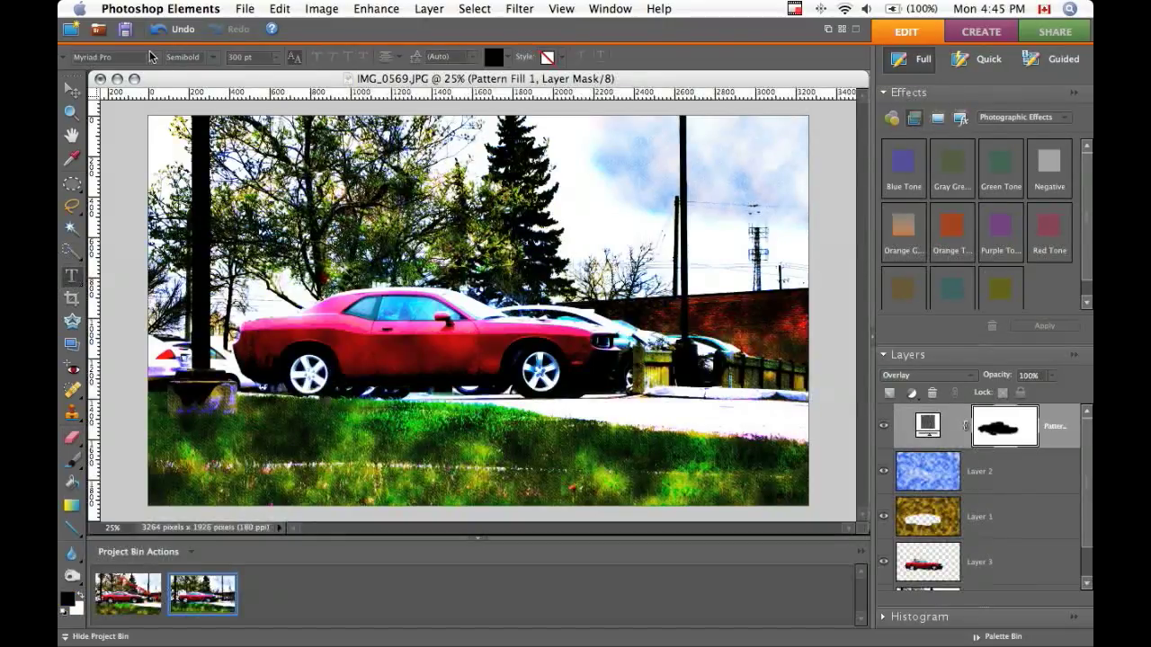
click(90, 57)
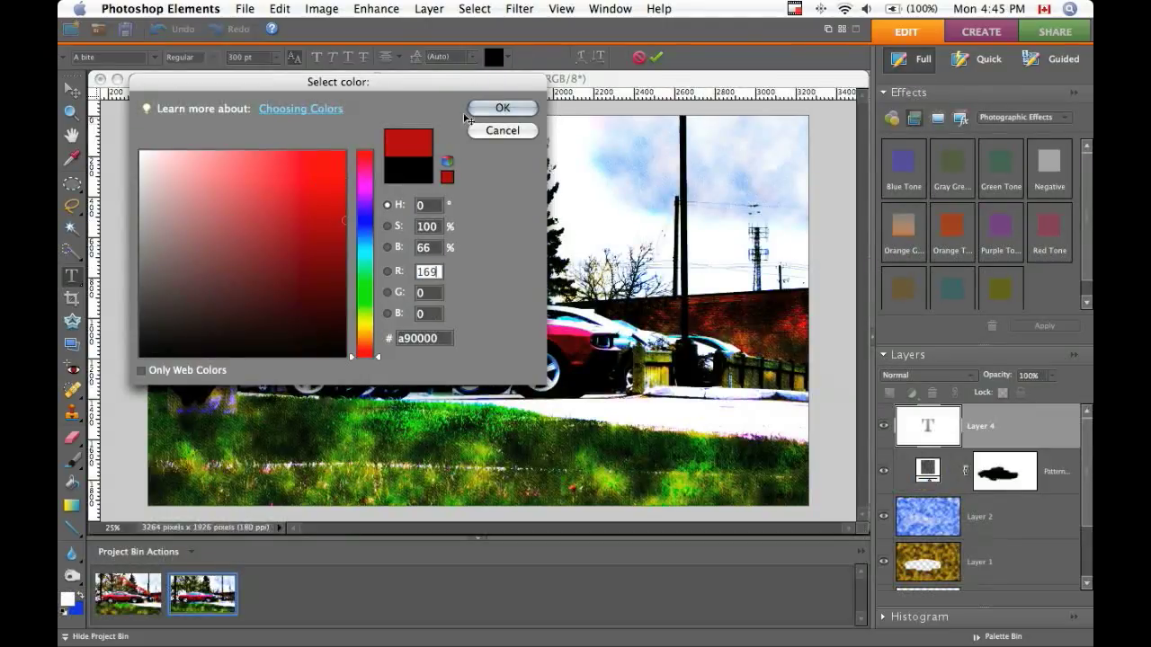
click(502, 107)
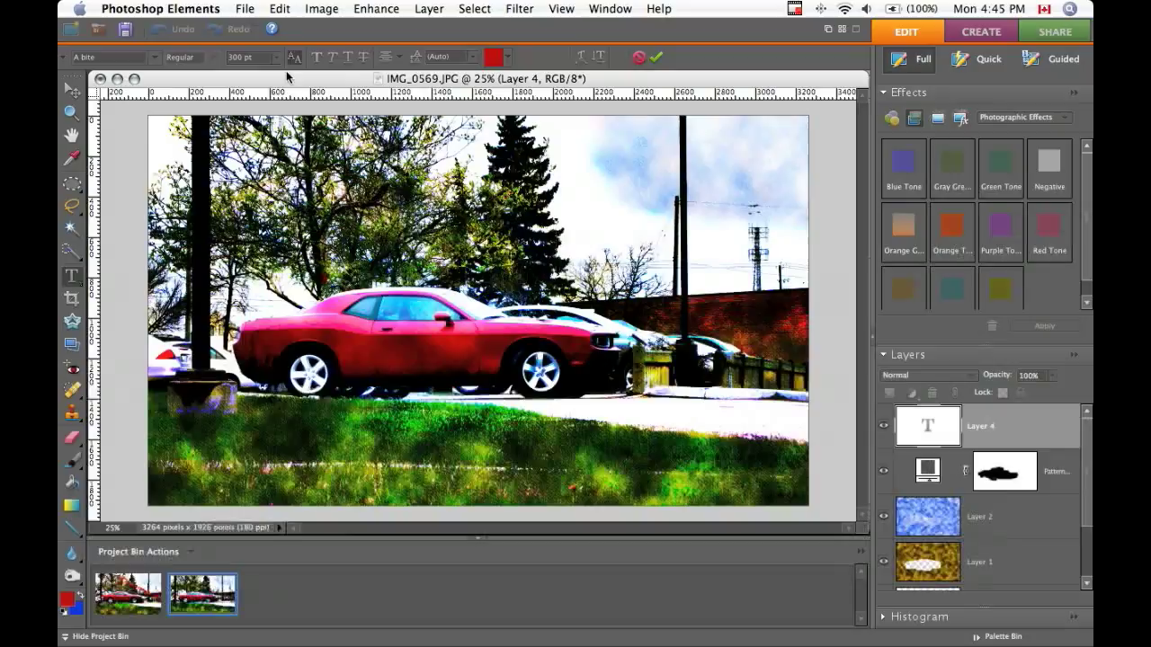
click(277, 56)
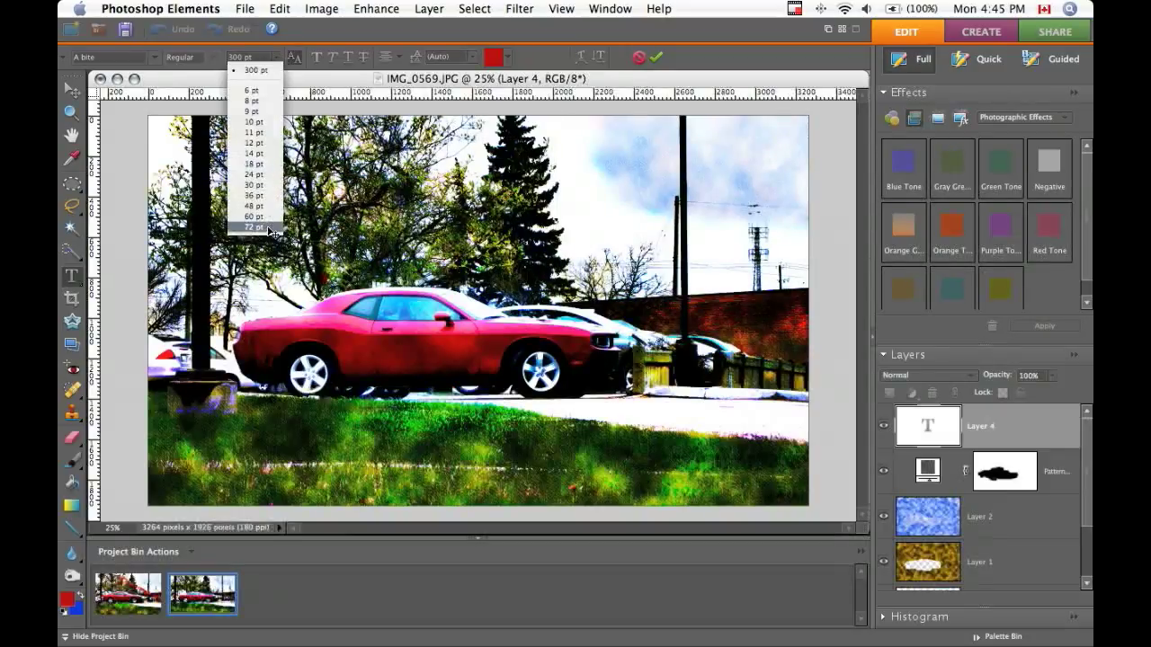
click(255, 227)
text(Challenger)
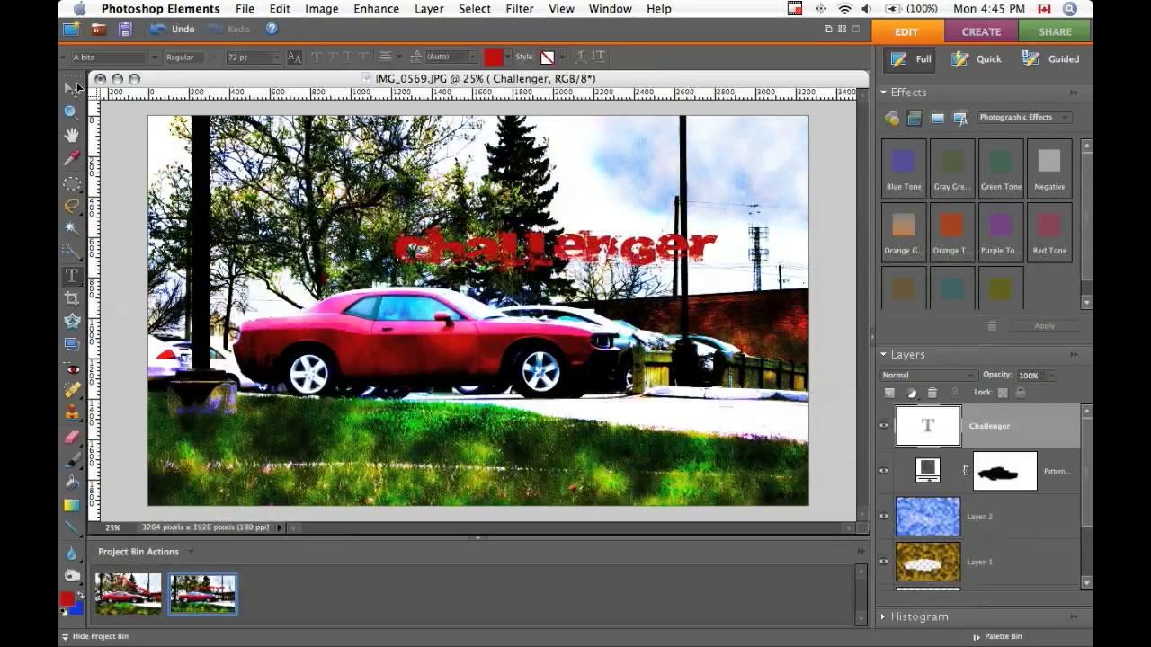
Take the Challenger text into the Move tool and bring up the rotate/transform options
click(71, 88)
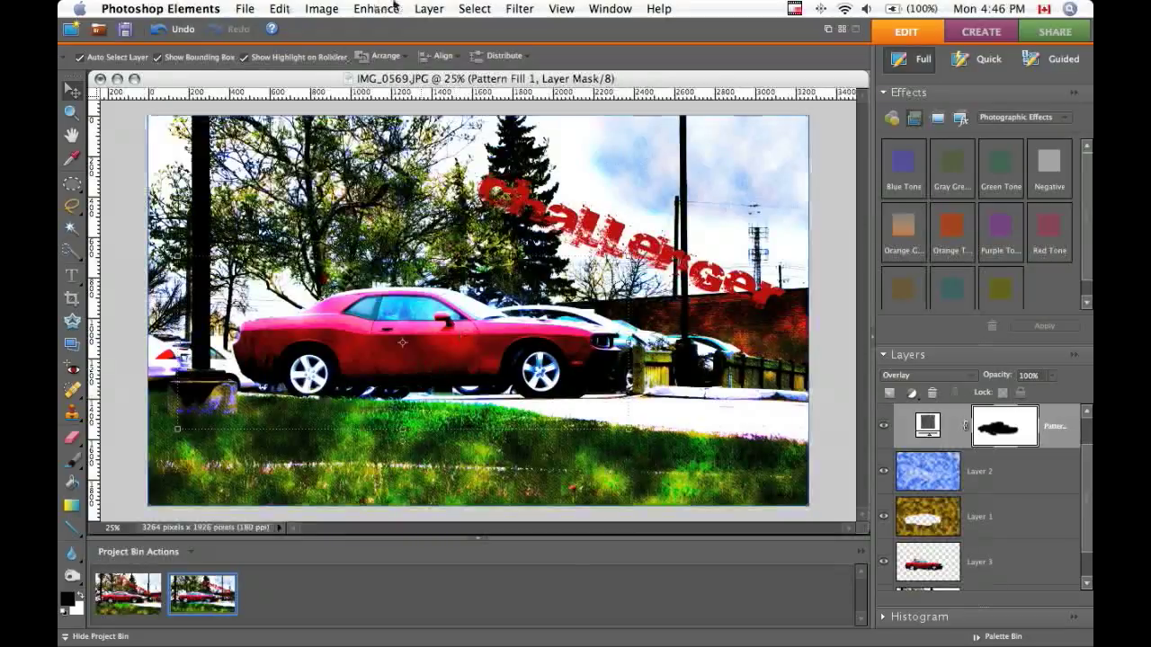
click(321, 8)
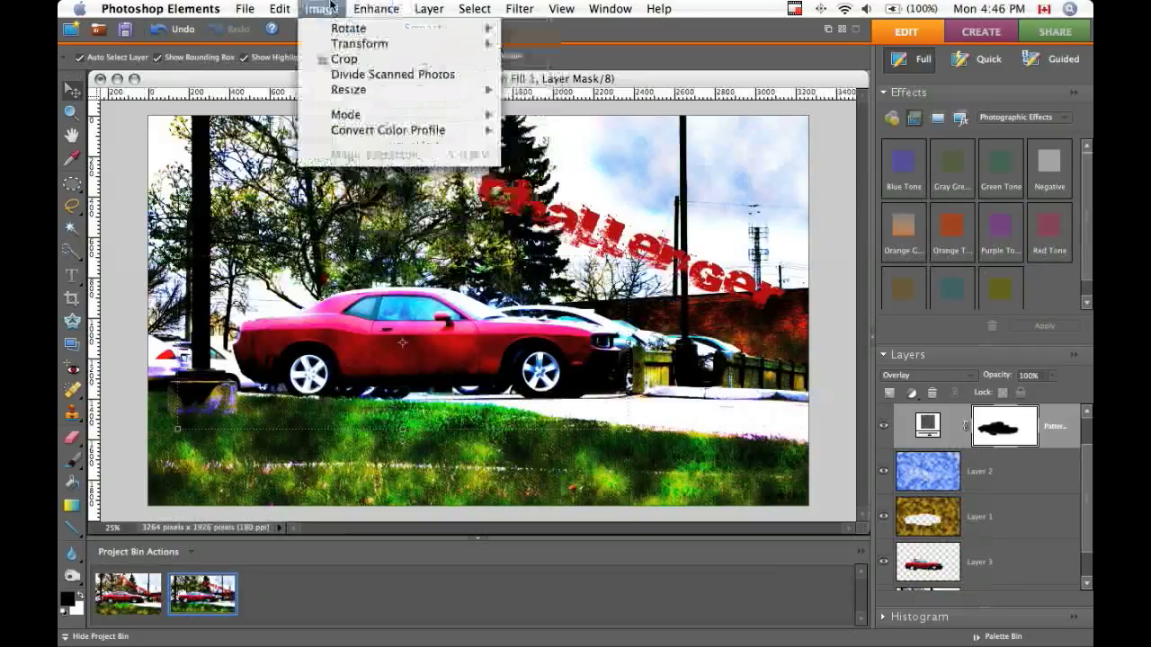